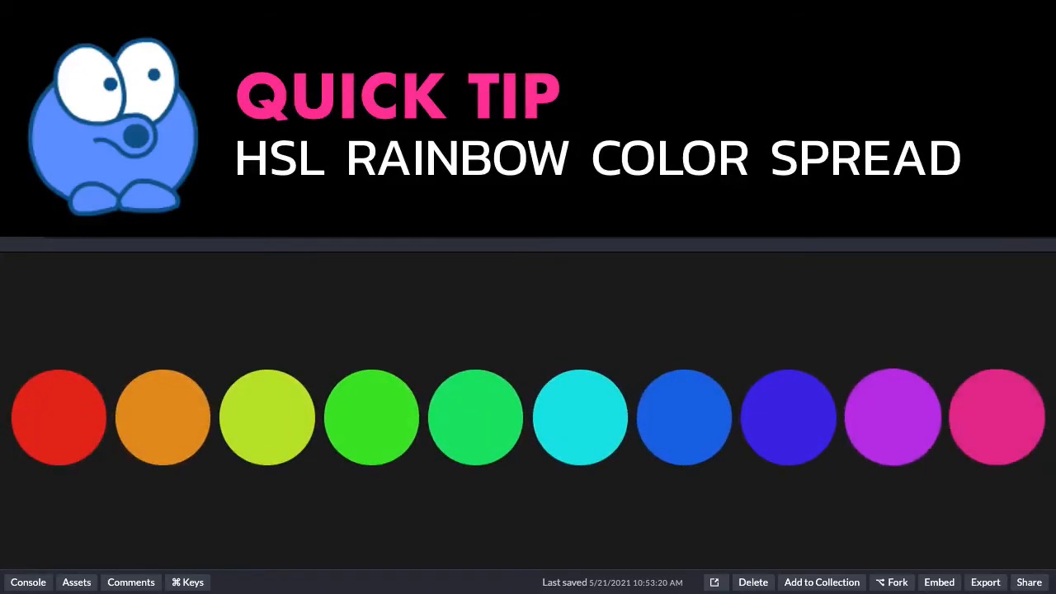
{"action": "mouse_move", "coordinate": [640, 279]}
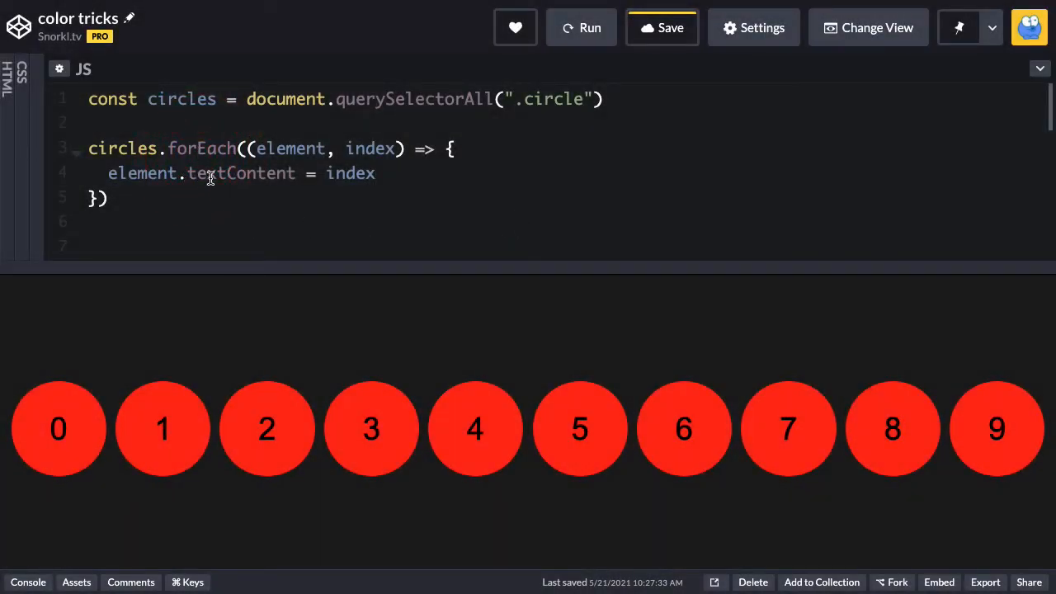
{"action": "mouse_move", "coordinate": [419, 261]}
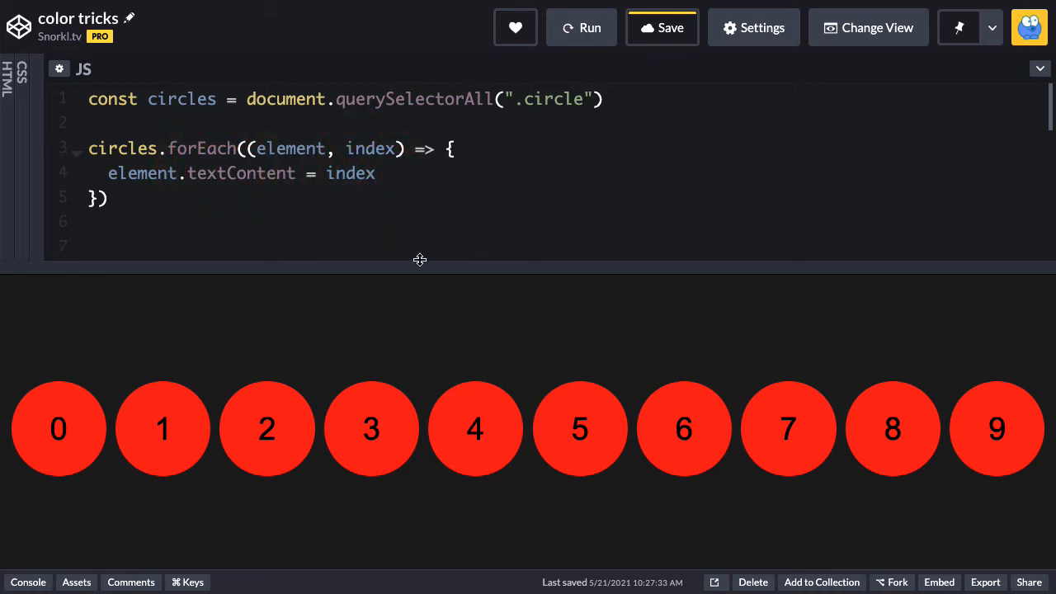
{"action": "mouse_move", "coordinate": [92, 363]}
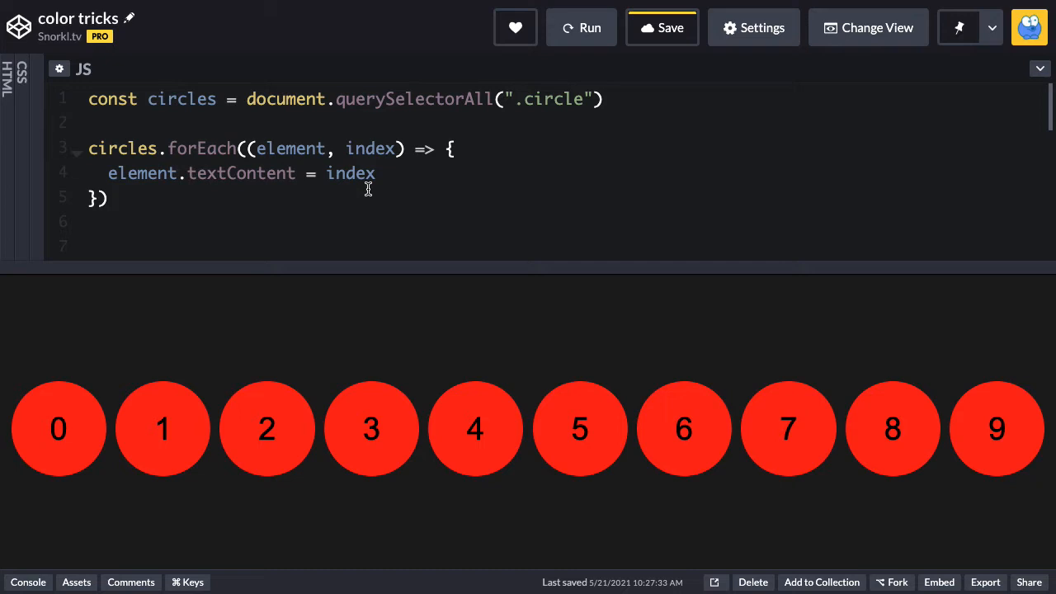
Change each circle's textContent from index to index / circles.length.
{"action": "type", "text": "/"}
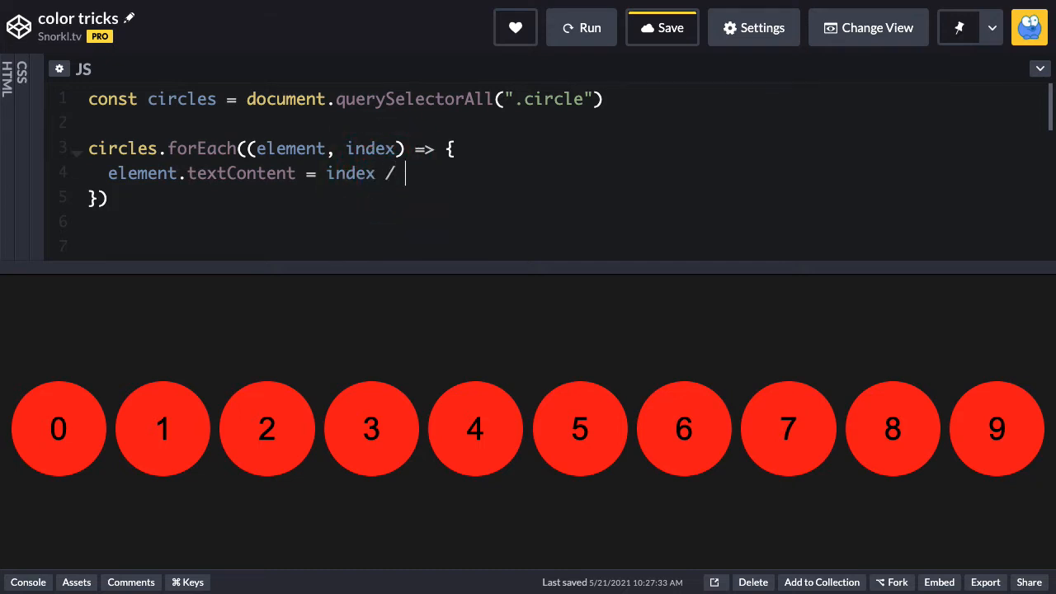
{"action": "type", "text": "circles.le"}
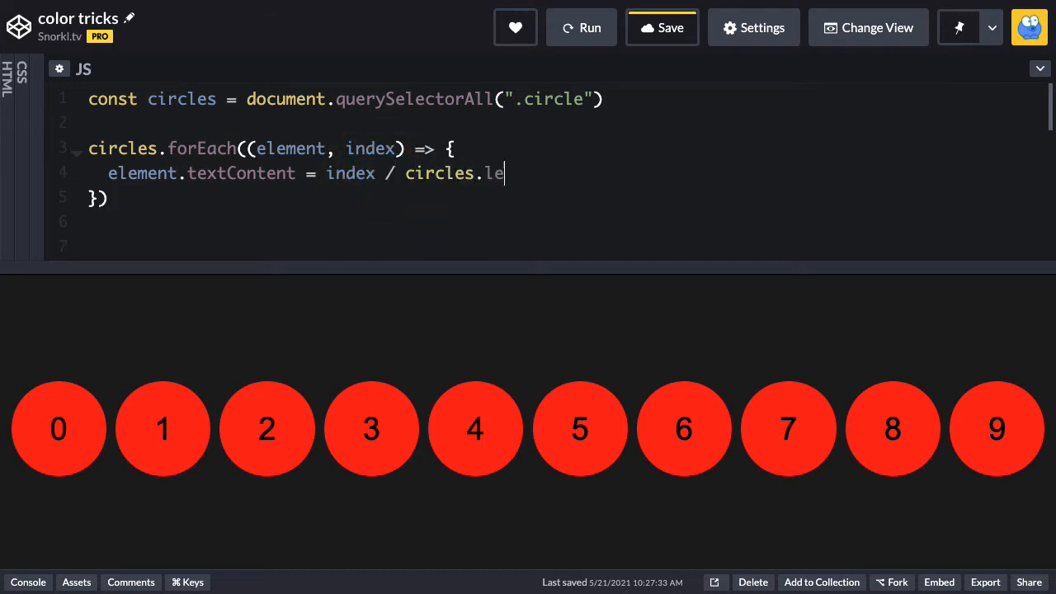
{"action": "type", "text": "ngth"}
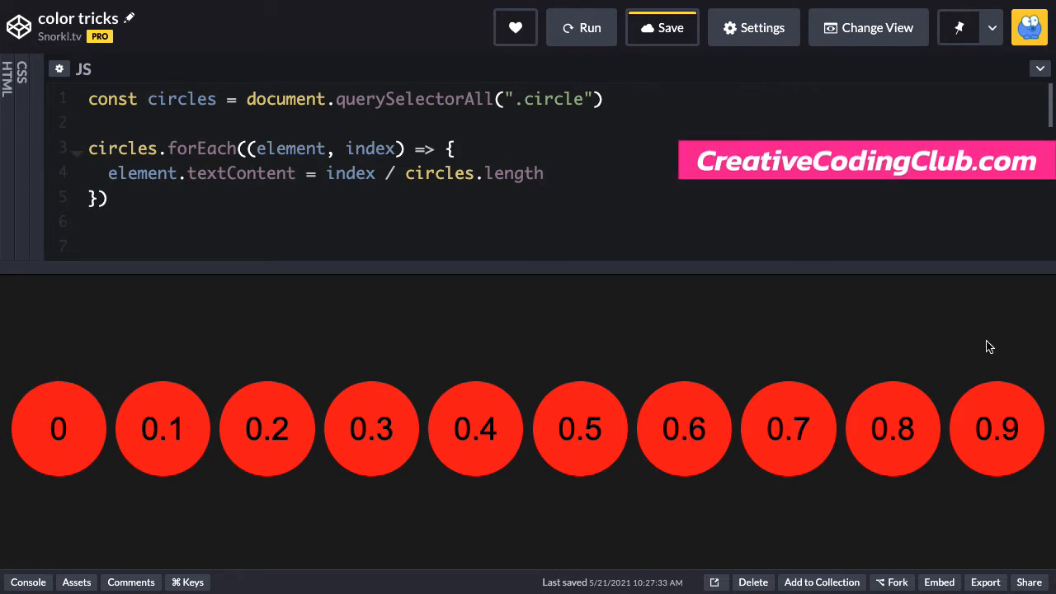
{"action": "mouse_move", "coordinate": [338, 173]}
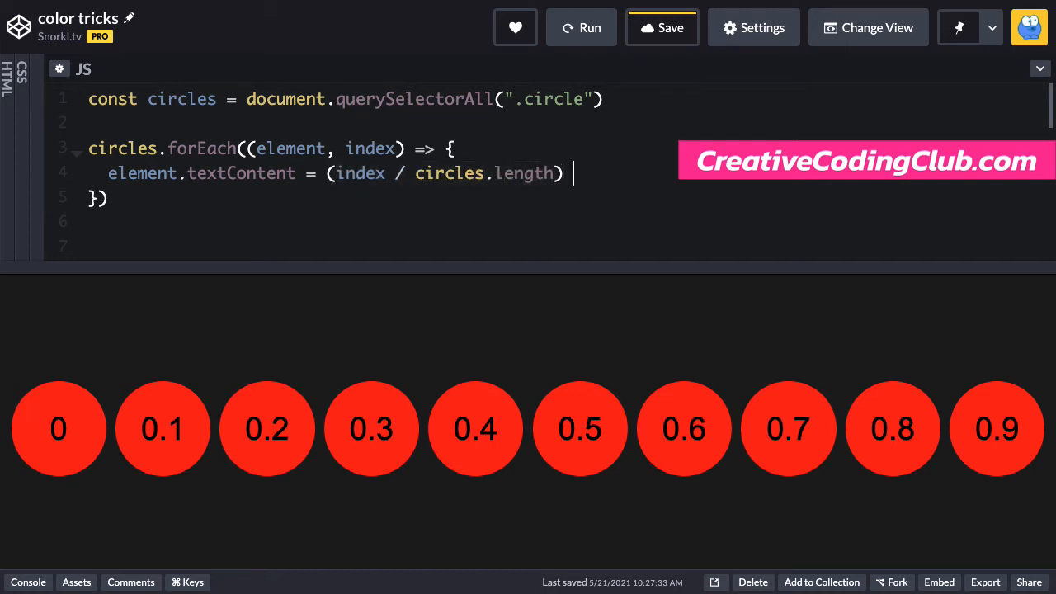
Multiply the fraction by 360 and rerun so circles show hue angles 0–324.
{"action": "type", "text": "* 360"}
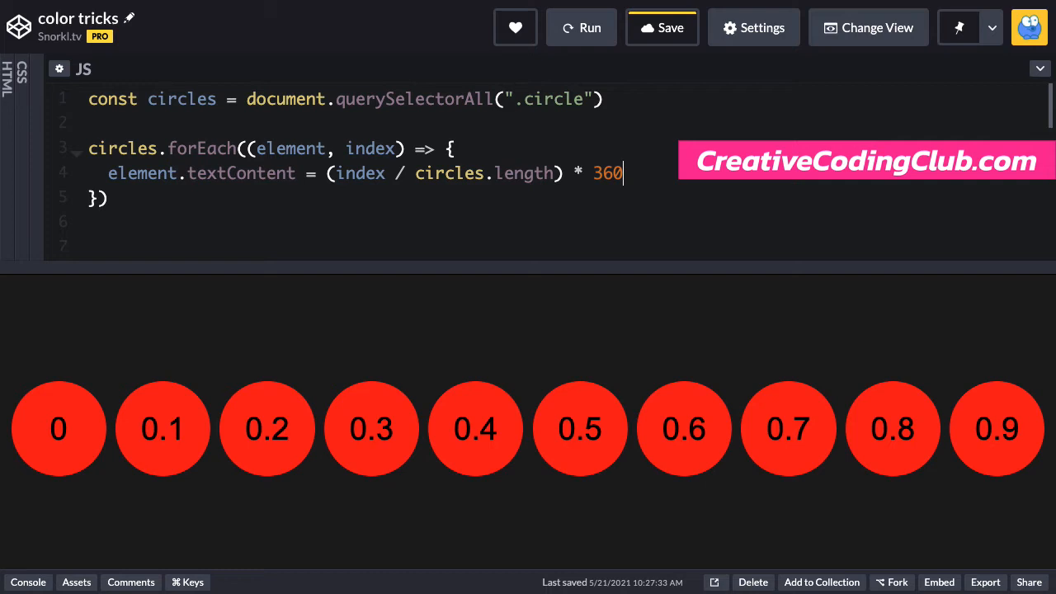
{"action": "left_click", "coordinate": [581, 27]}
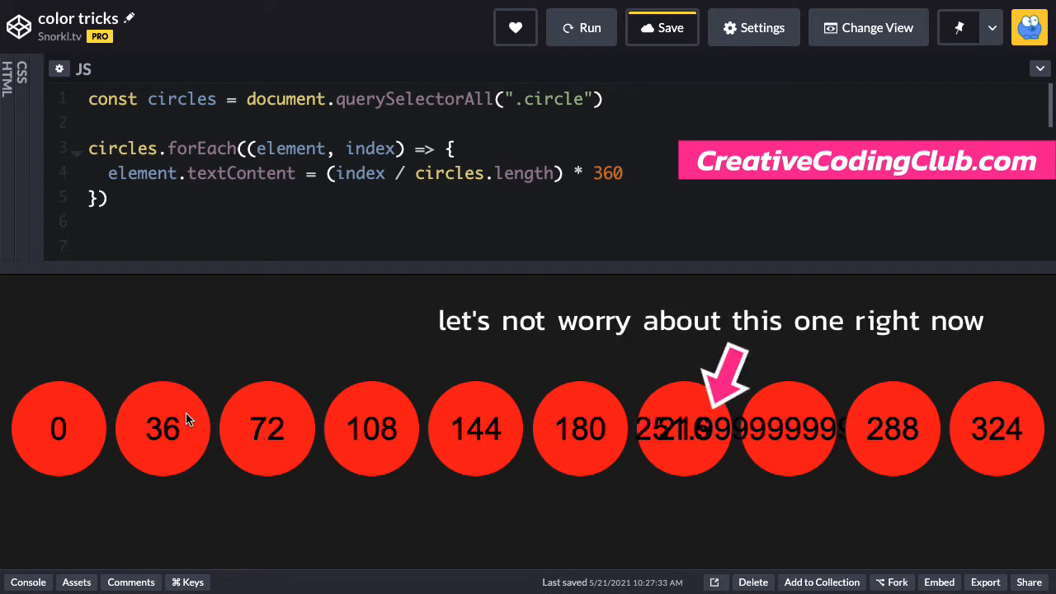
{"action": "mouse_move", "coordinate": [924, 438]}
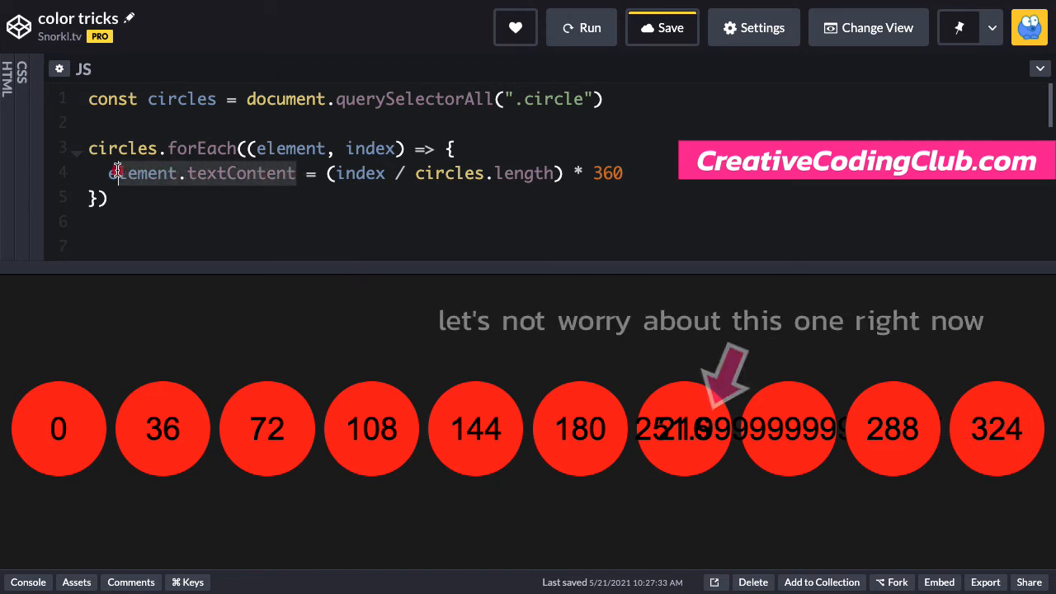
Store the value in a hue variable and set backgroundColor to `hsl(${hue}, 80%, 50%)`, then rerun.
{"action": "type", "text": "let h"}
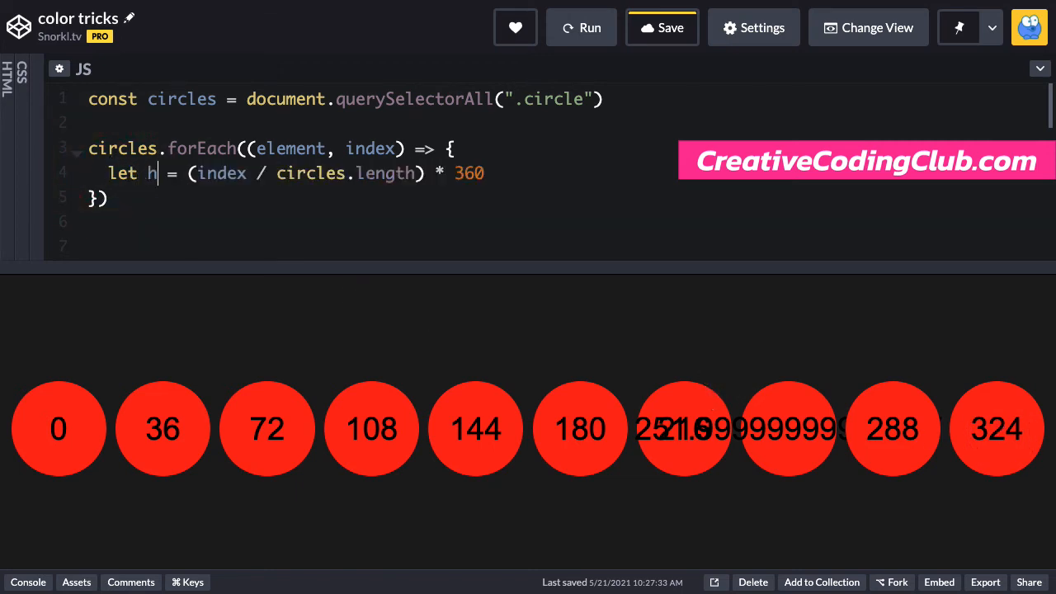
{"action": "type", "text": "ue"}
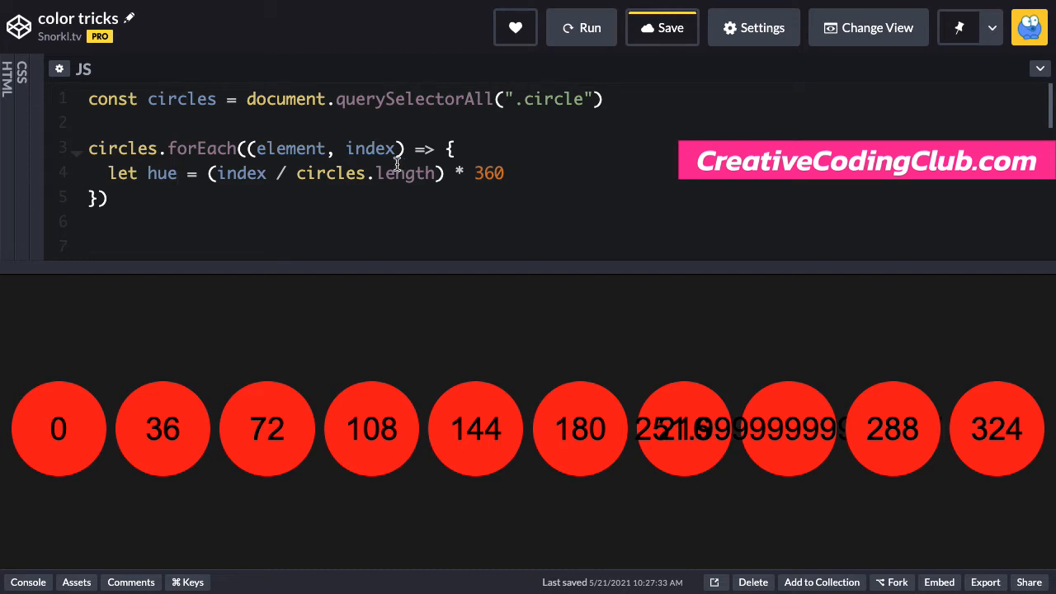
{"action": "type", "text": "element.style.backgroundColor = `hsl(${hue}, 80%, 50%)`"}
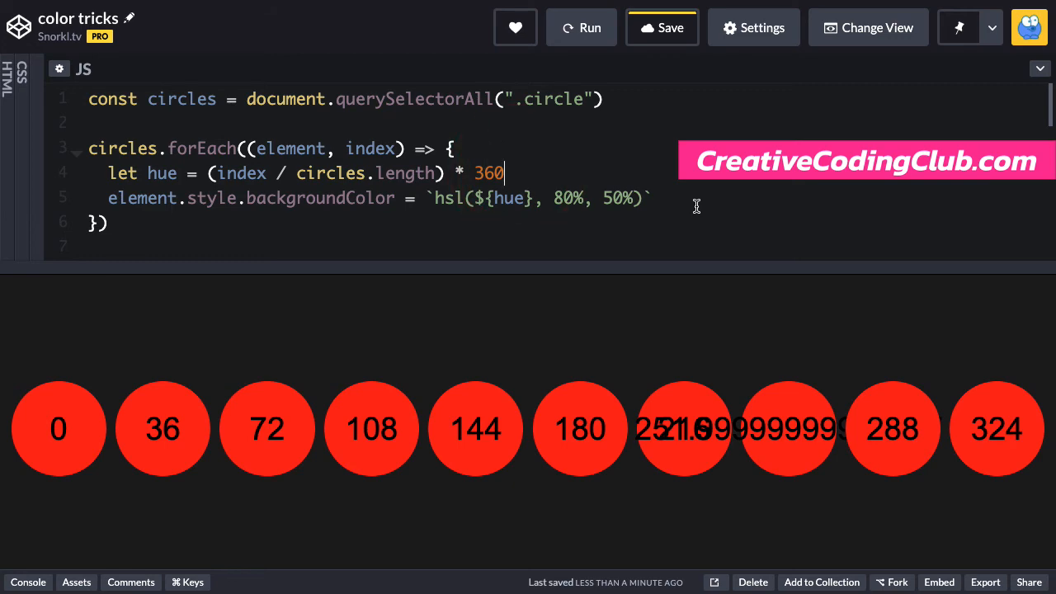
{"action": "left_click", "coordinate": [581, 27]}
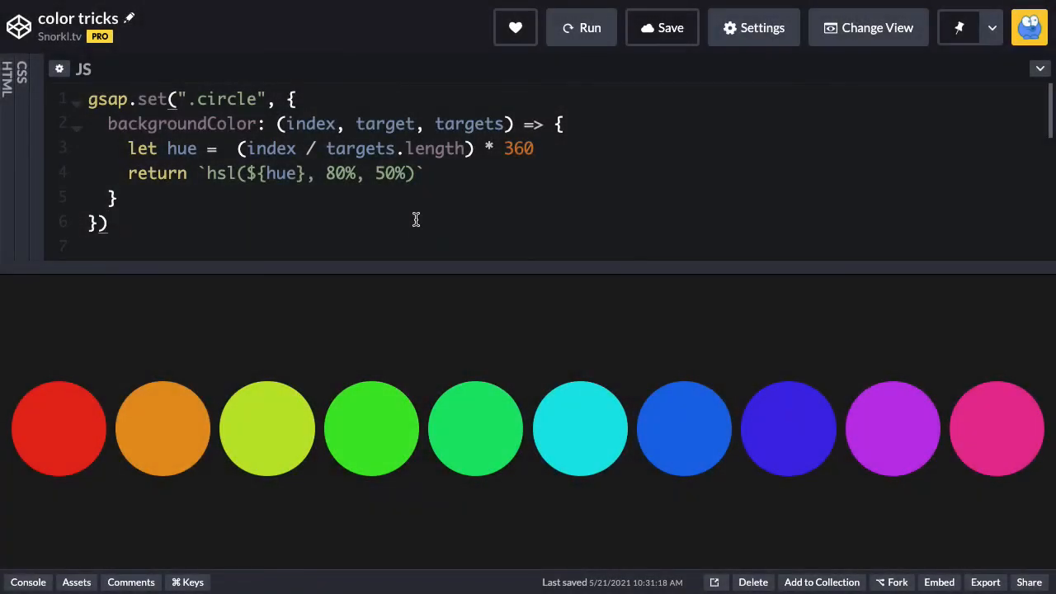
{"action": "mouse_move", "coordinate": [165, 99]}
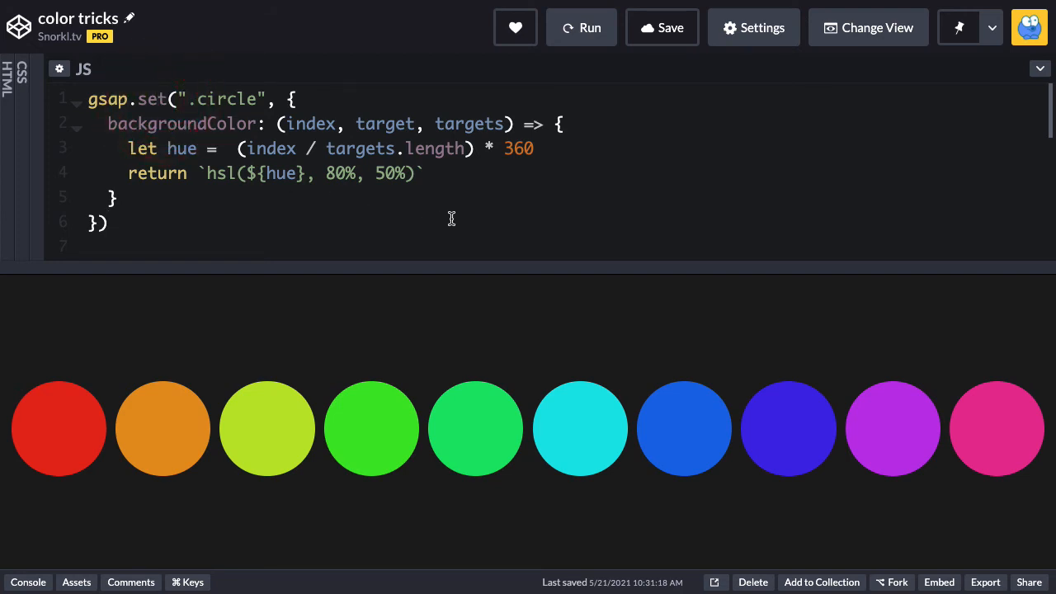
Rerun the pen so the rainbow spread covers twenty circles in two rows.
{"action": "left_click", "coordinate": [581, 27]}
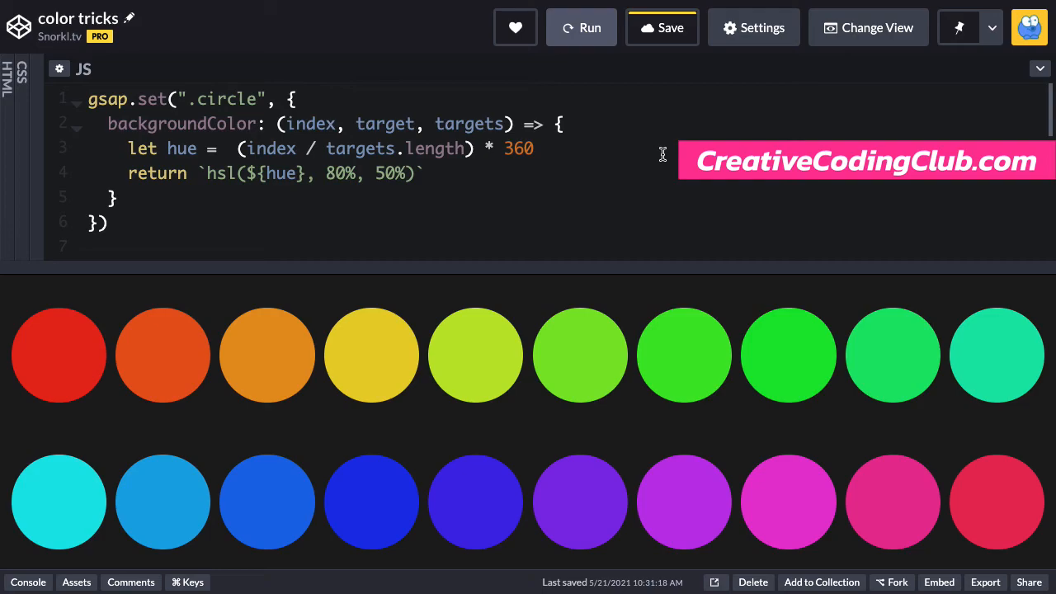